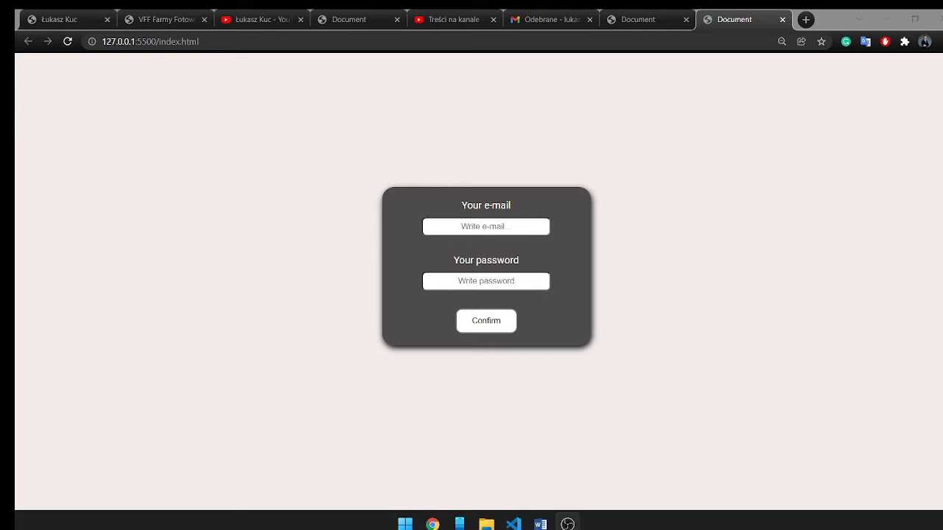
{"action": "mouse_move", "coordinate": [555, 374]}
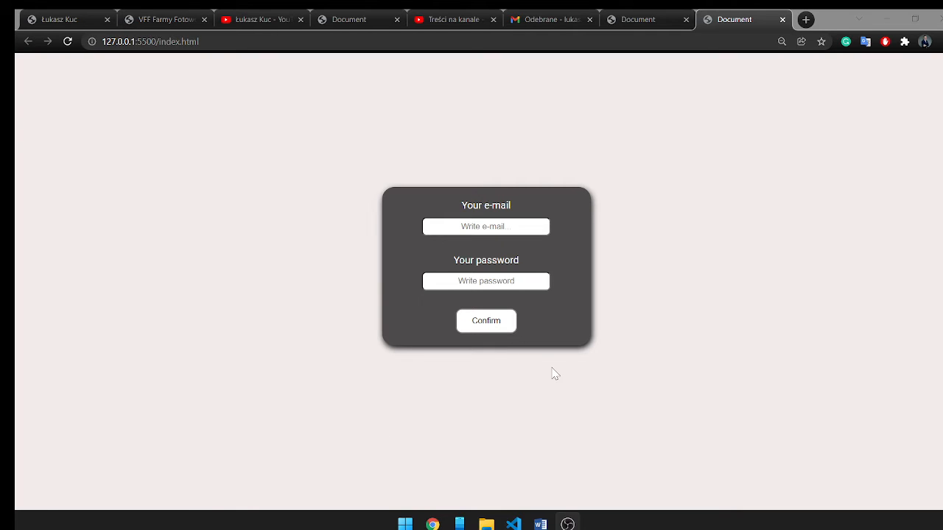
{"action": "mouse_move", "coordinate": [545, 243]}
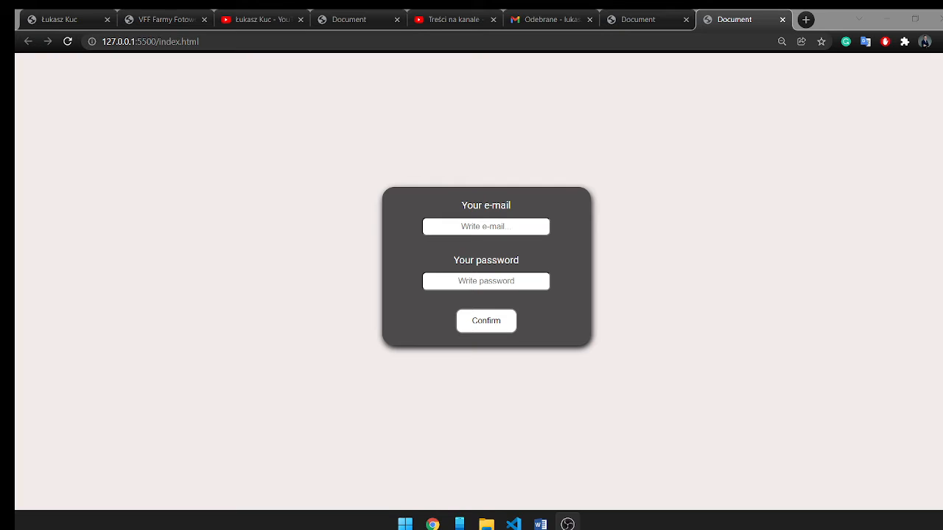
Submit the single letter 'a' as the e-mail to trigger the 'Write correct e-mail address' error
{"action": "type", "text": "a"}
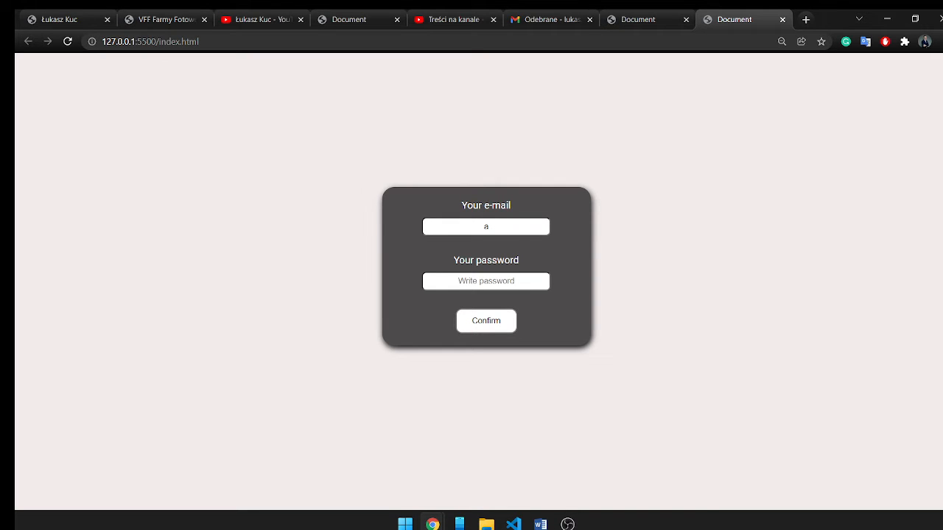
{"action": "left_click", "coordinate": [486, 320]}
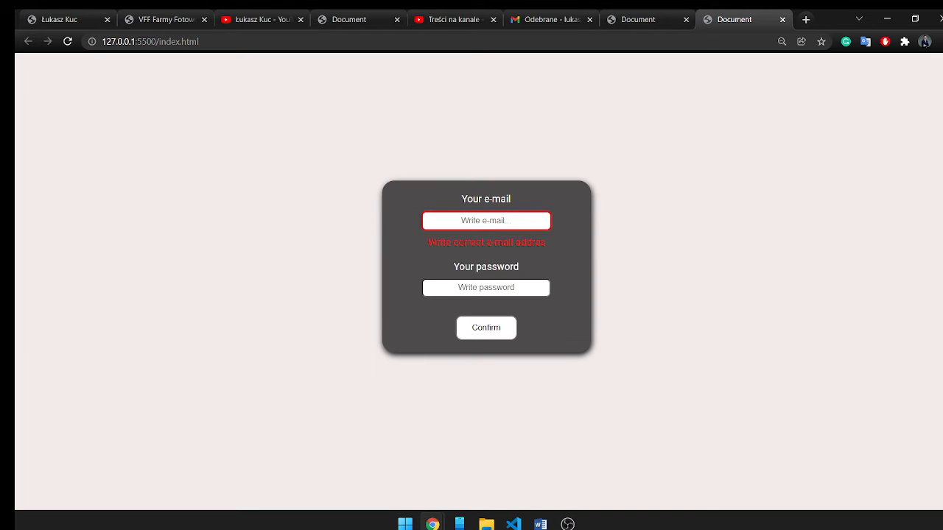
{"action": "left_click", "coordinate": [486, 220]}
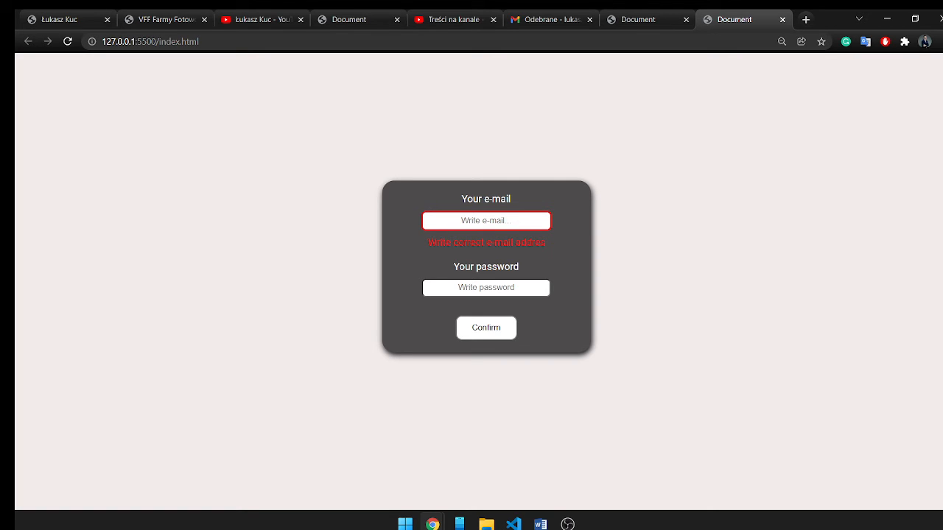
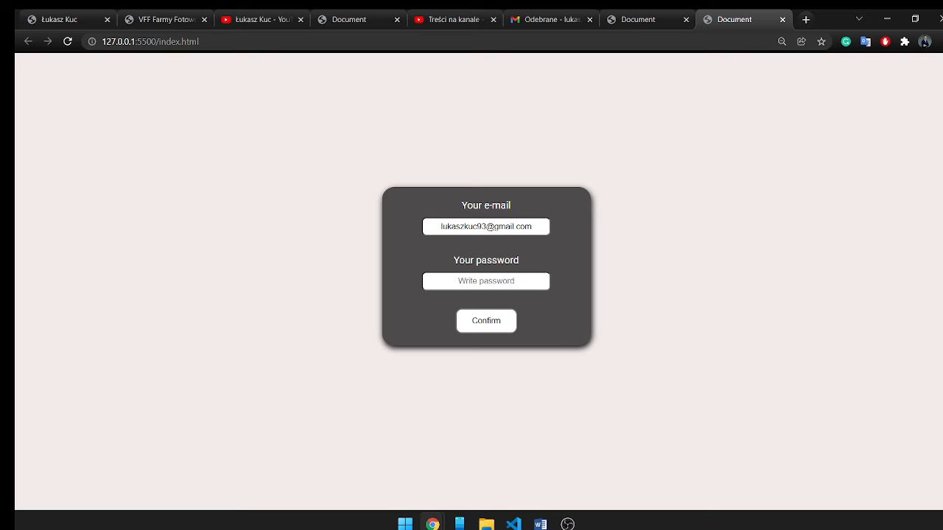
{"action": "mouse_move", "coordinate": [403, 81]}
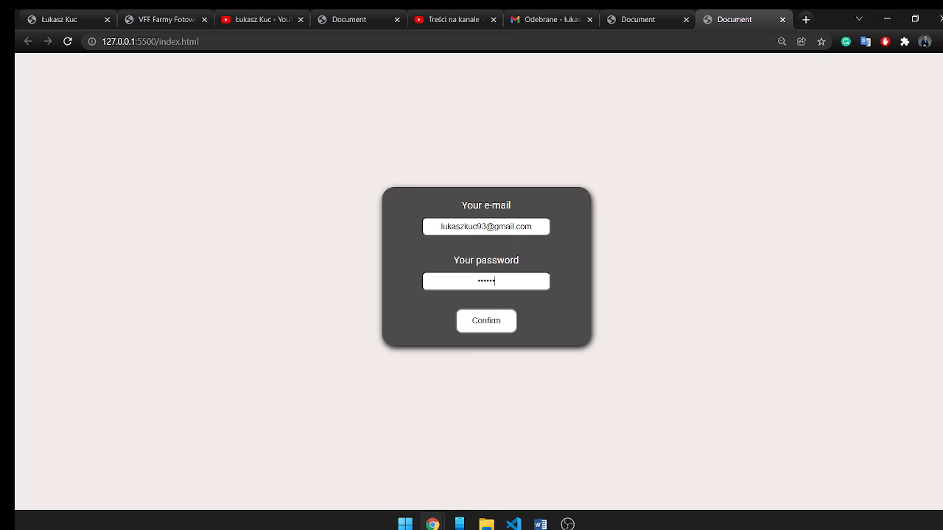
{"action": "left_click", "coordinate": [485, 321]}
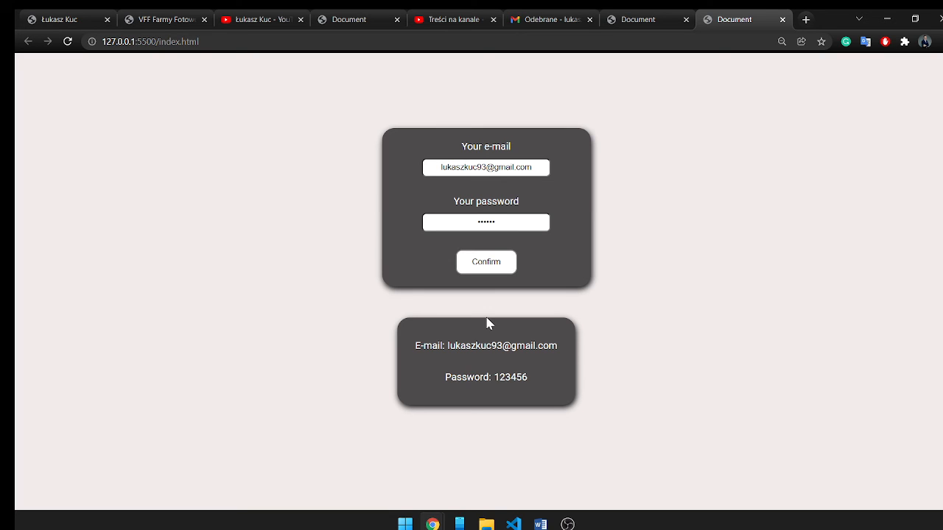
{"action": "mouse_move", "coordinate": [441, 386]}
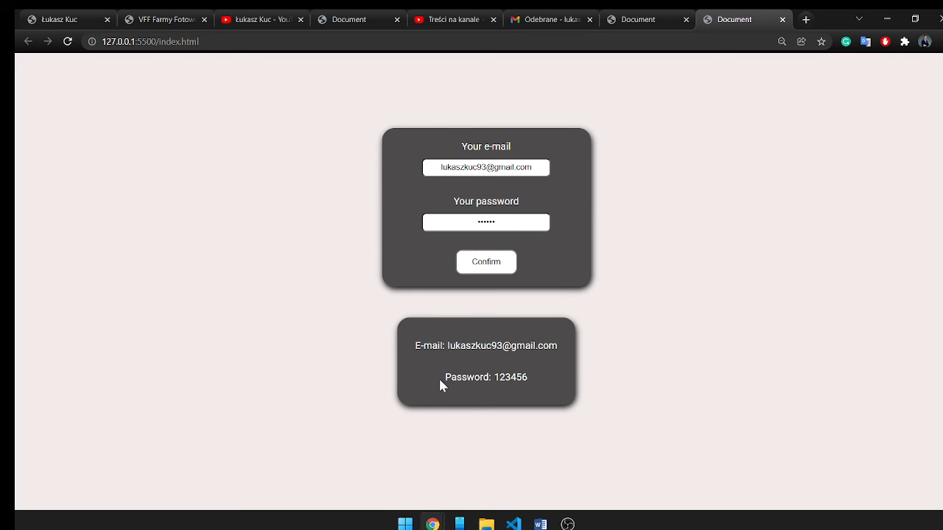
{"action": "mouse_move", "coordinate": [624, 86]}
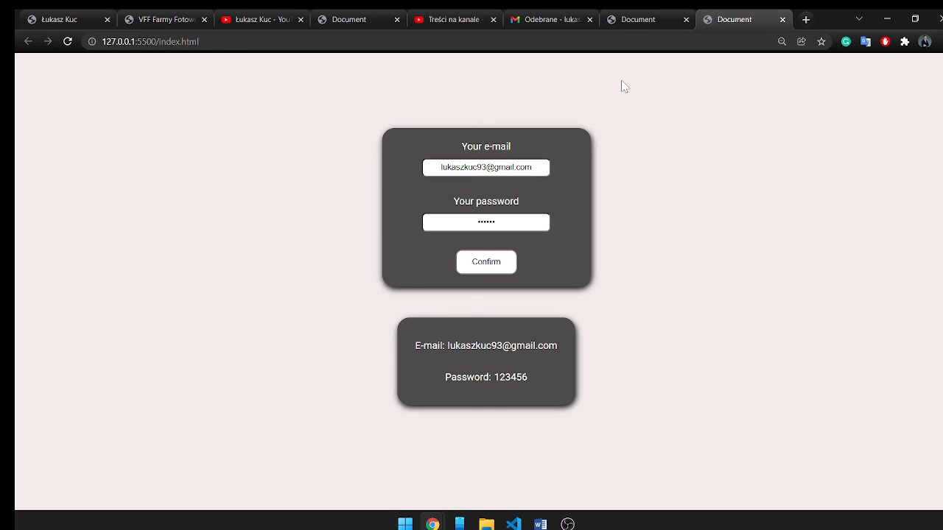
{"action": "mouse_move", "coordinate": [573, 208]}
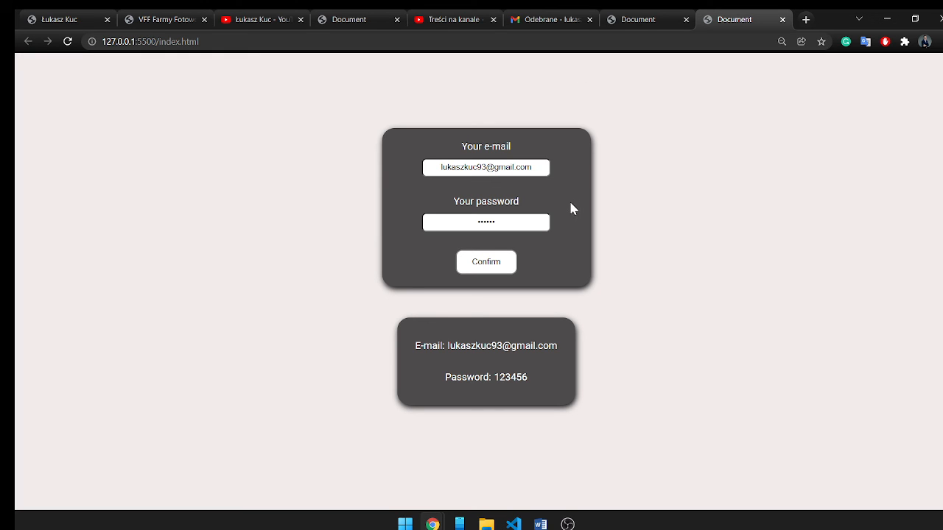
{"action": "mouse_move", "coordinate": [523, 298]}
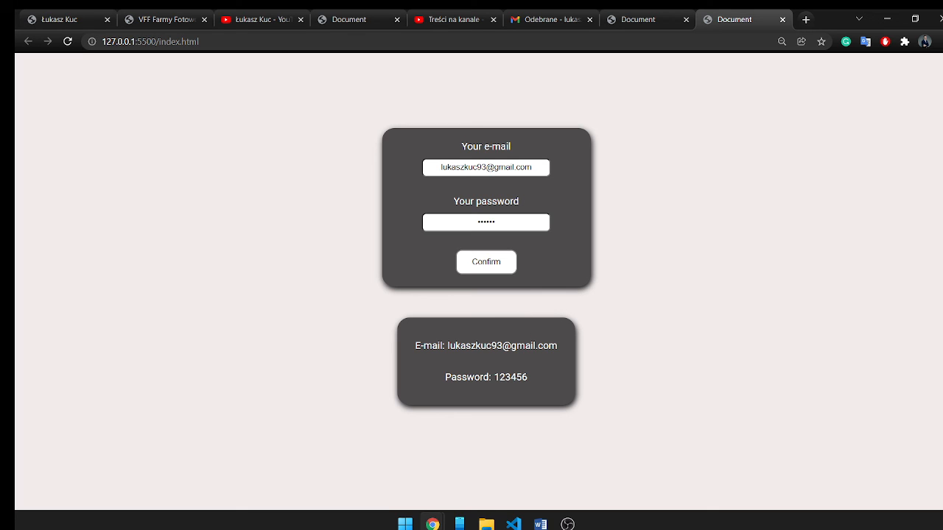
{"action": "mouse_move", "coordinate": [499, 396]}
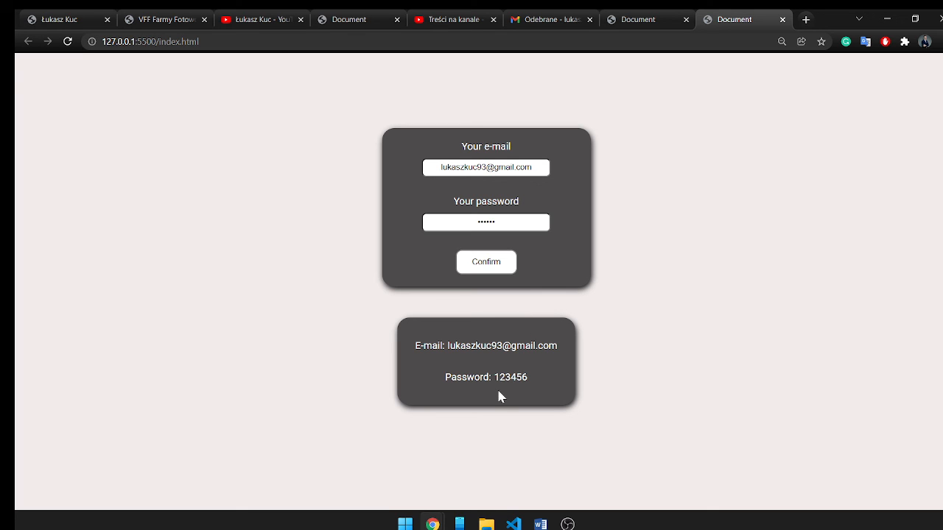
{"action": "mouse_move", "coordinate": [545, 330]}
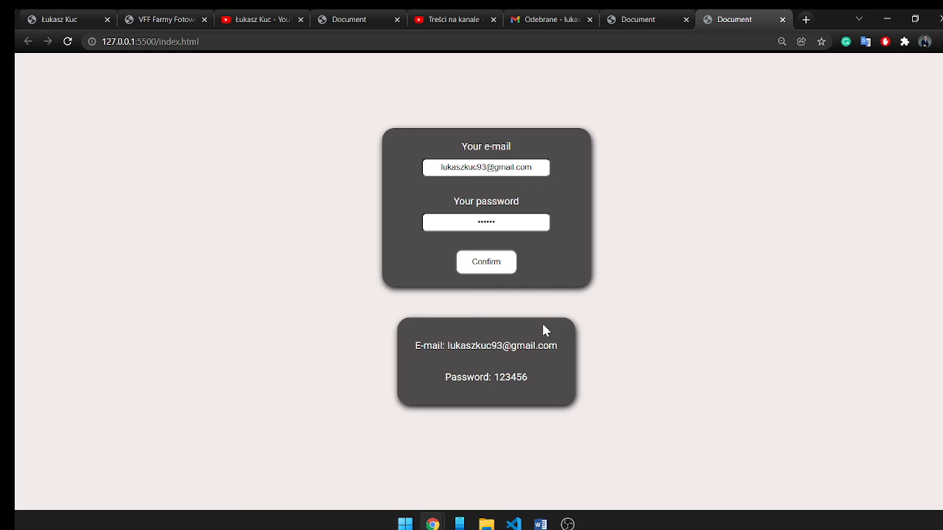